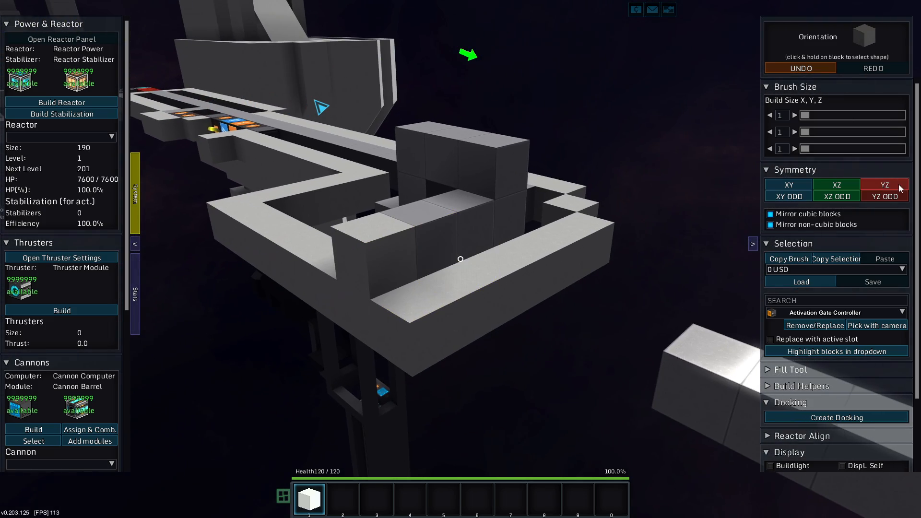
# Place a white hull block on the mech body, mirrored across the YZ plane.
pyautogui.click(837, 184)
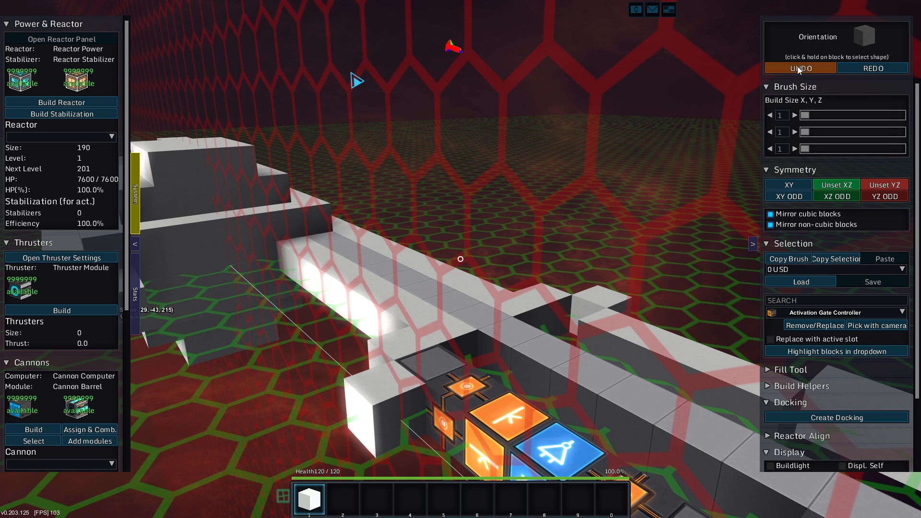
# Place a white hull block extending the thin upper-arm frame toward its end block.
pyautogui.click(883, 184)
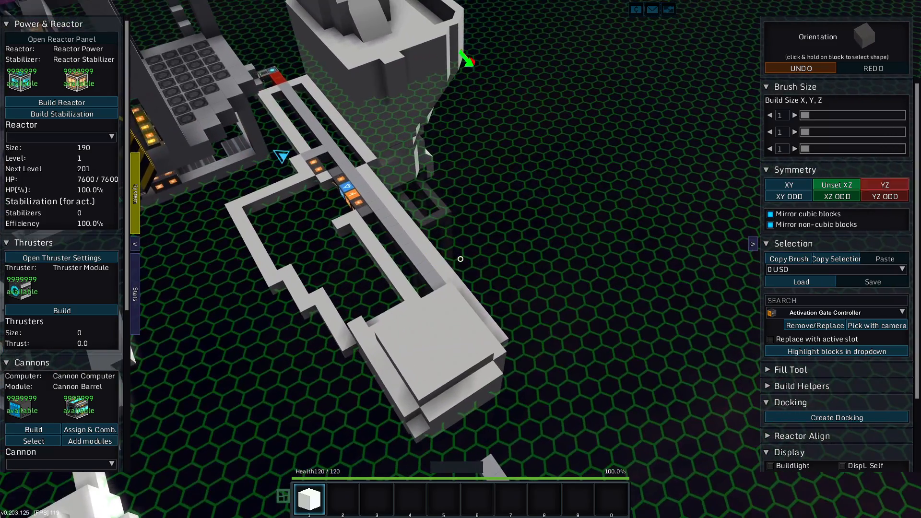
pyautogui.click(800, 68)
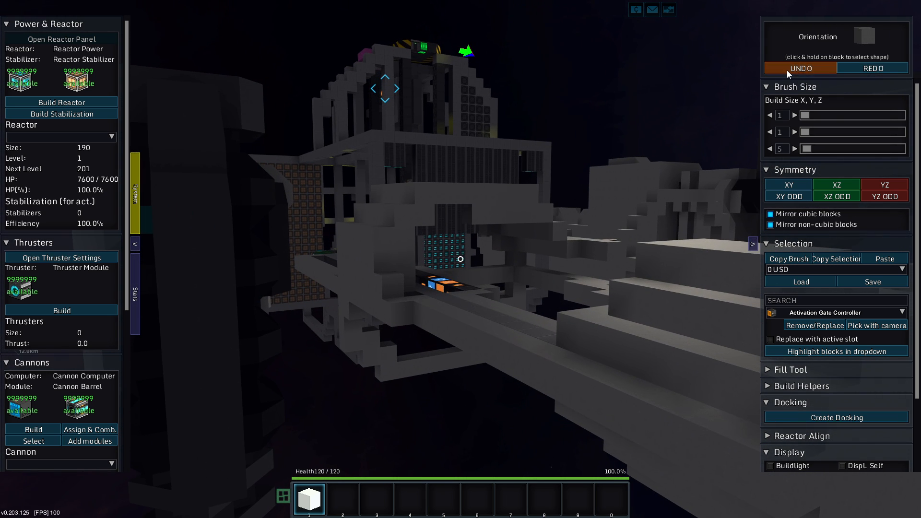
# Set Build Size to X 1, Y 1, Z 5 for five-block columns.
pyautogui.click(799, 68)
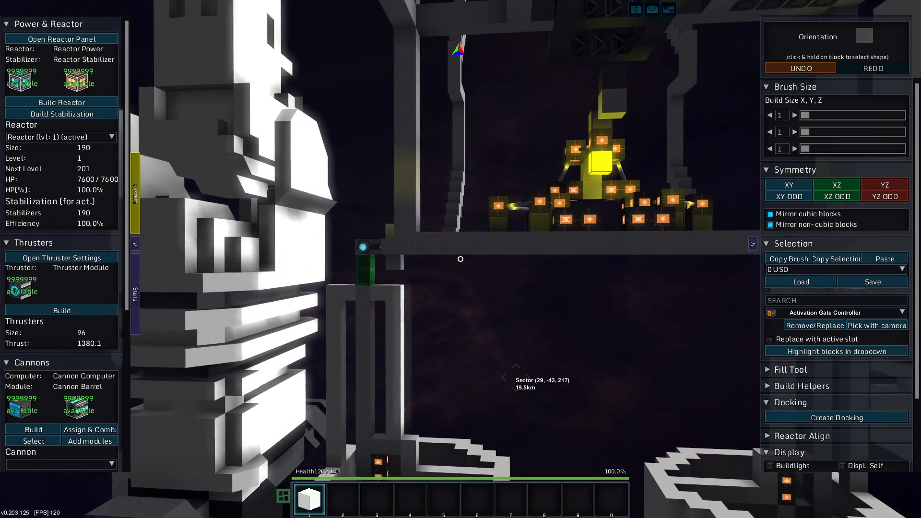
# Select Grey Basic Armor in hotbar slot 2 with a 1x1x1 brush.
pyautogui.click(342, 498)
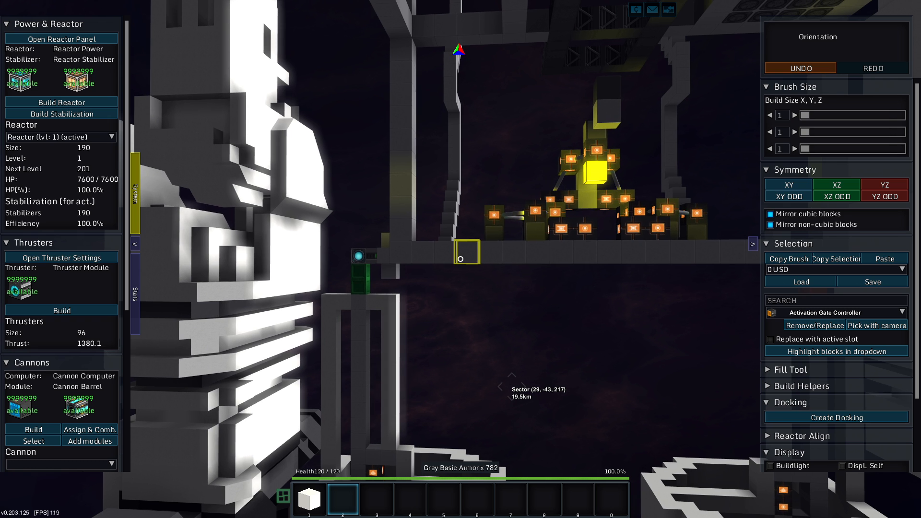